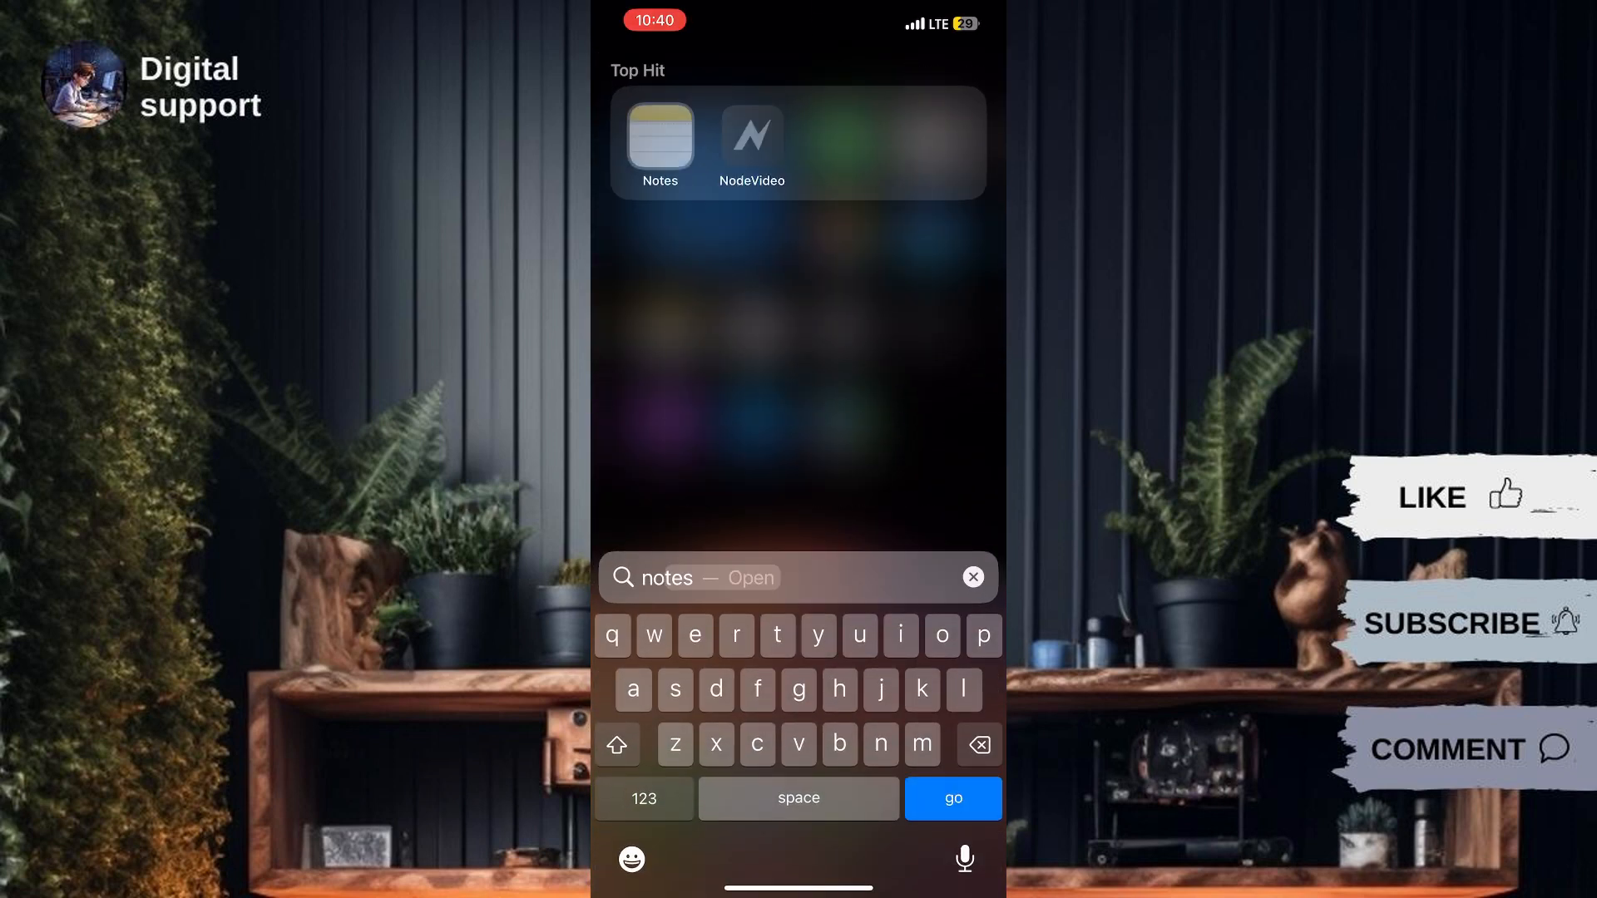
# Launch Notes from the Spotlight Top Hit result.
pyautogui.click(661, 139)
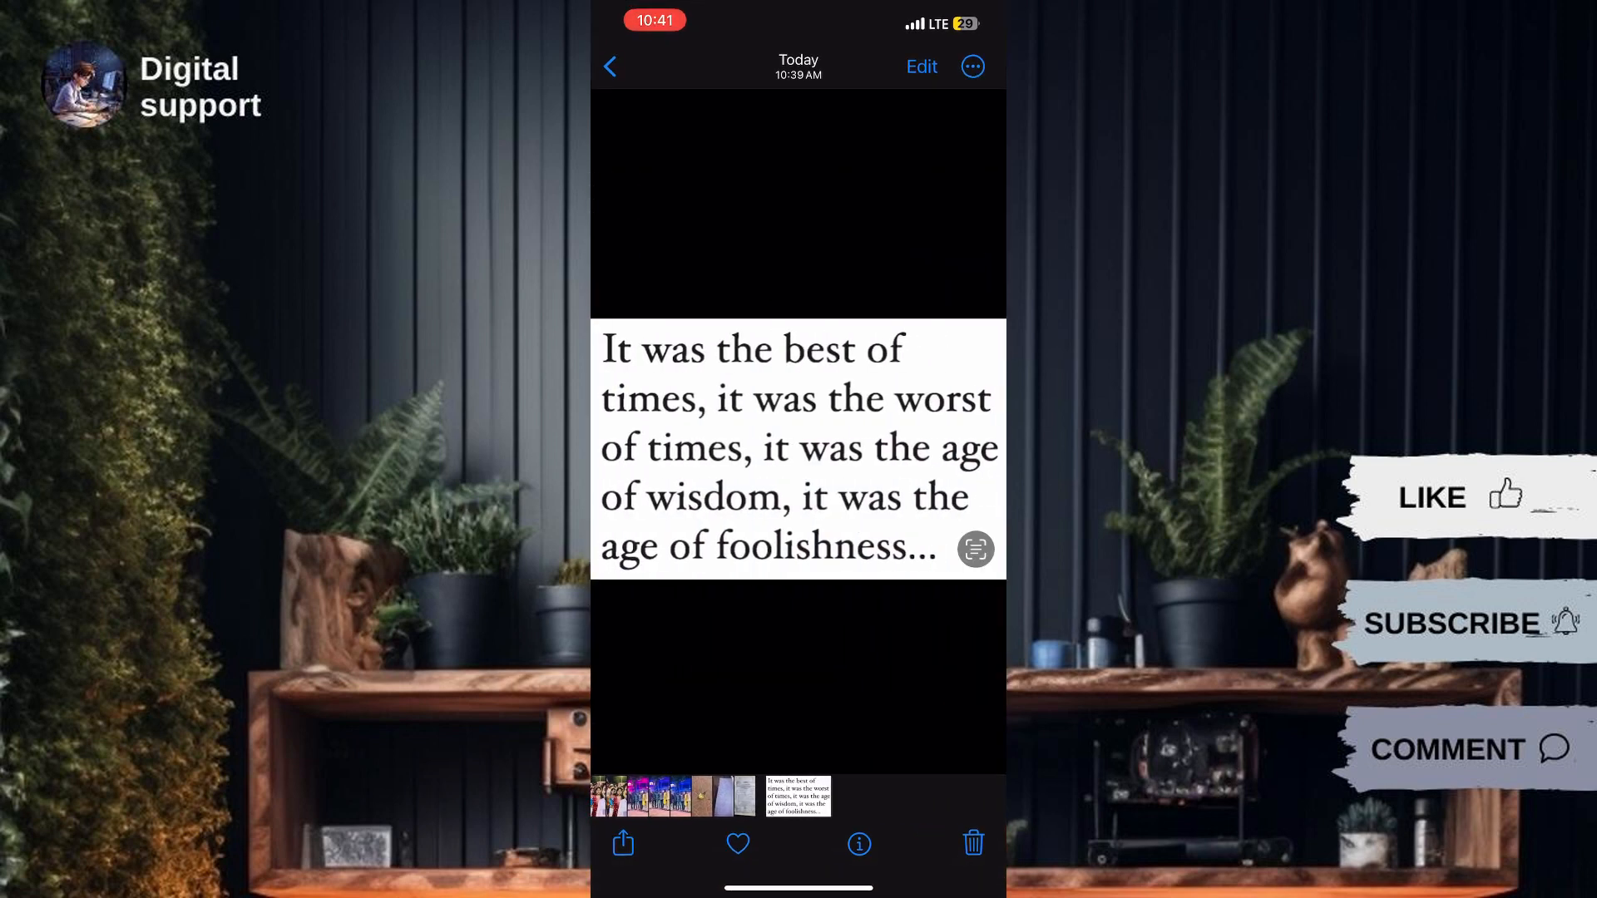
# Copy the photo's Live Text passage and paste it on the empty line under COMPUTER SCIENCE.
pyautogui.doubleClick(617, 350)
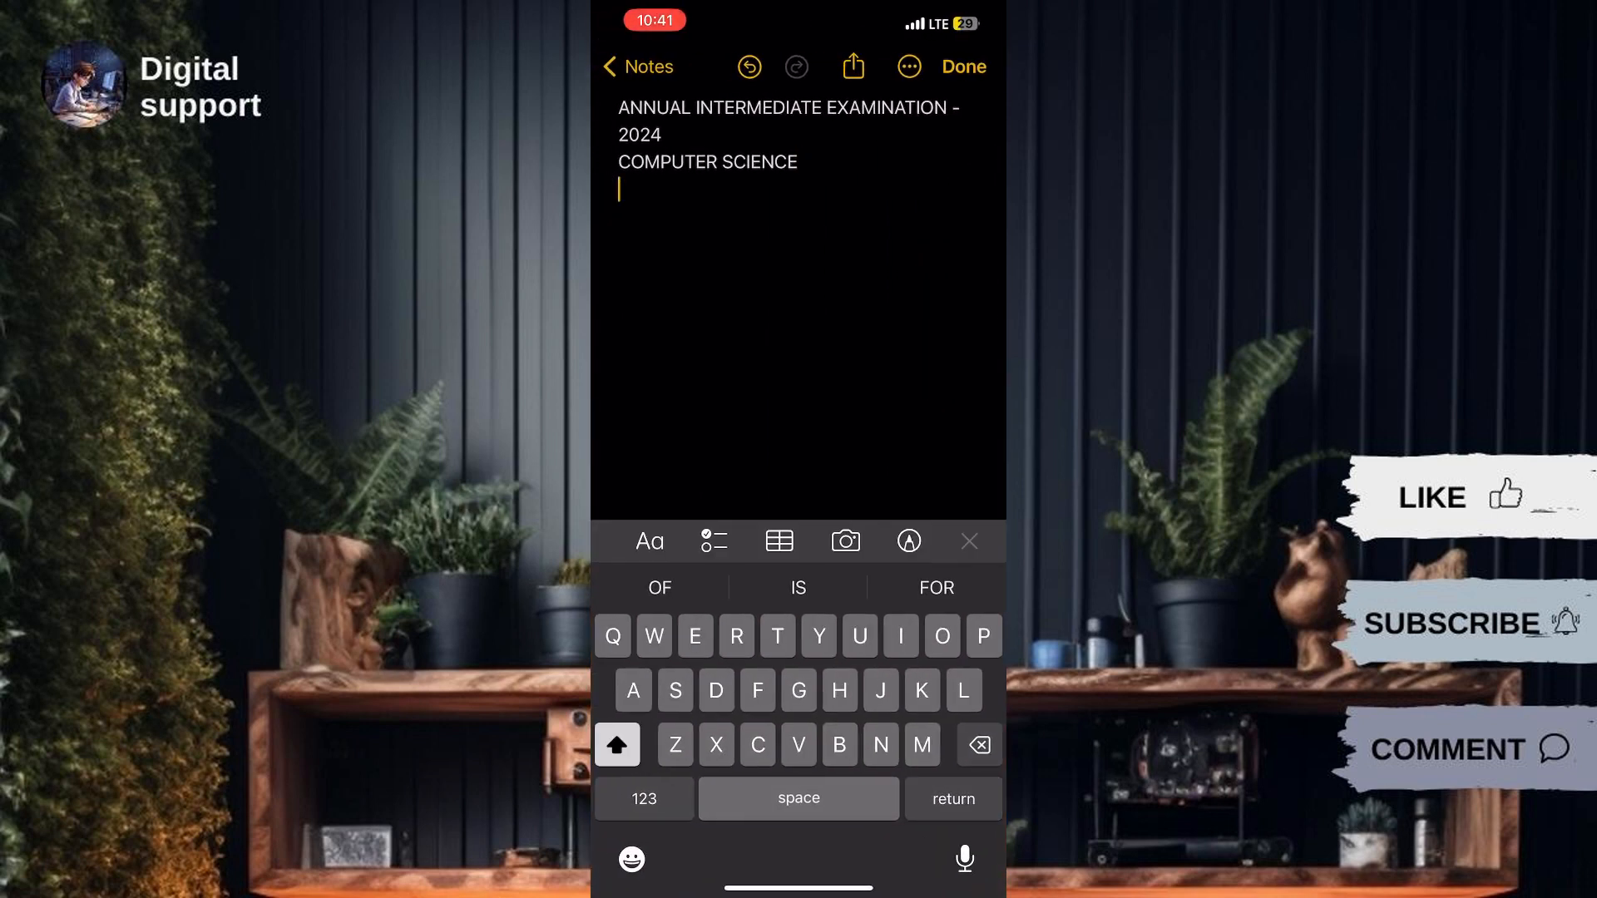
pyautogui.click(619, 216)
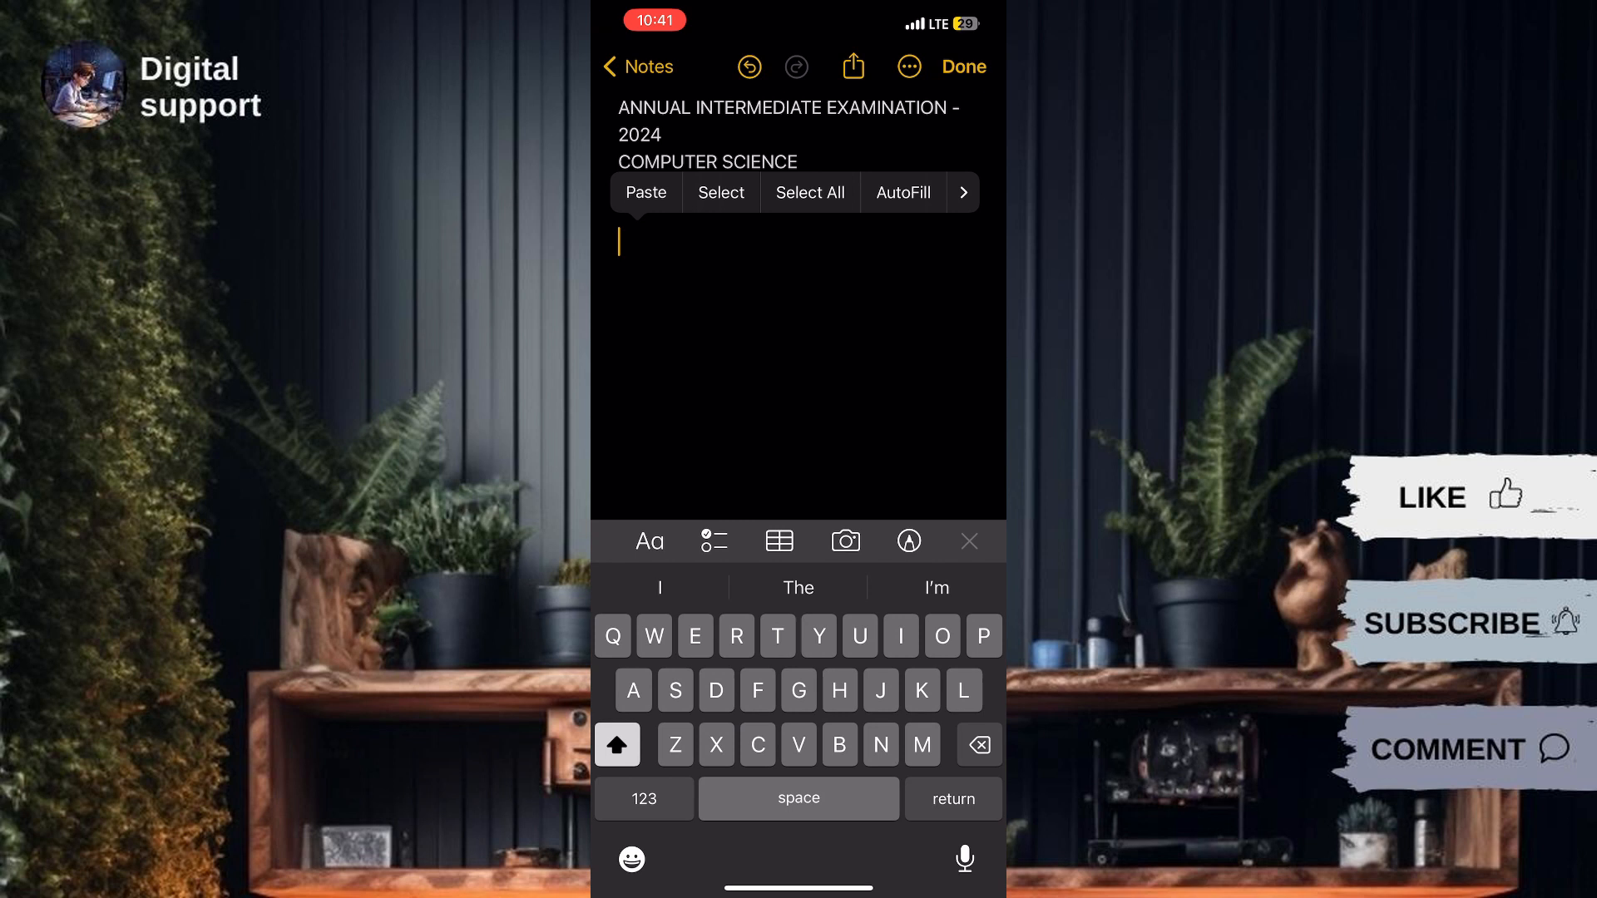
pyautogui.click(645, 193)
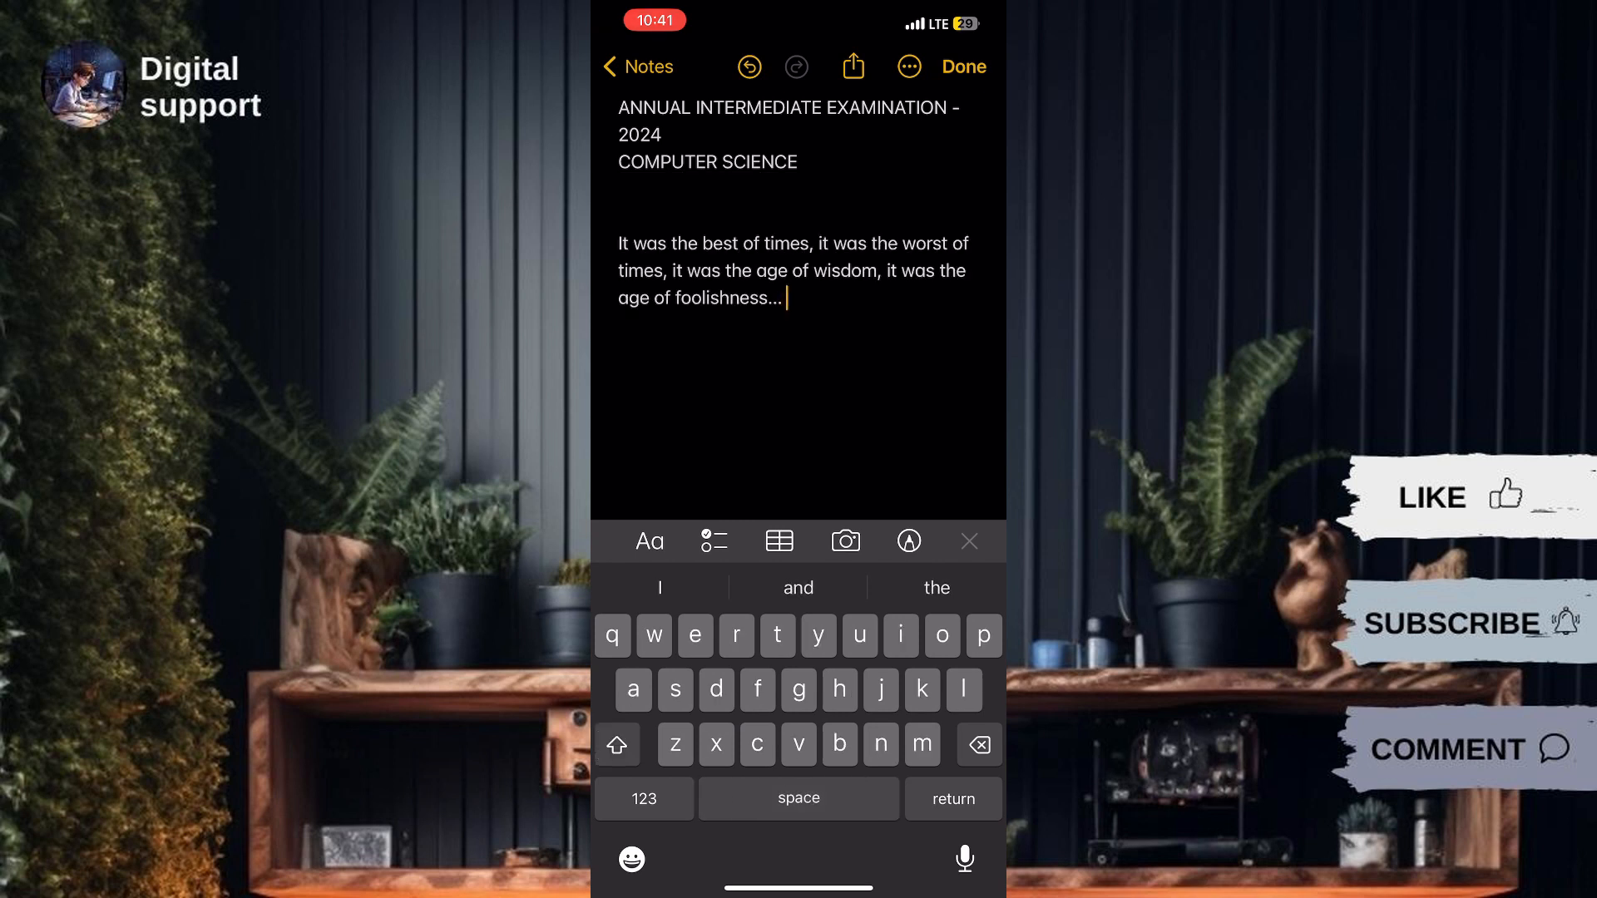